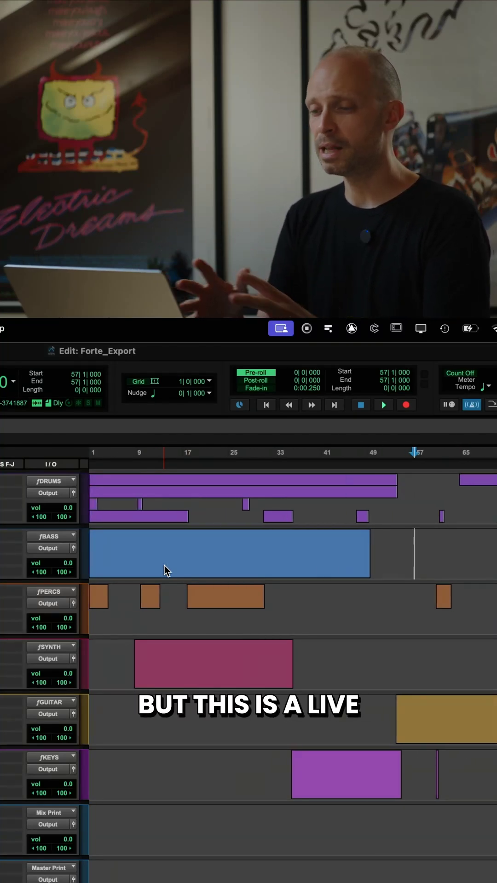
# Rename the six-folder 'Print 3' export print to 'Song 1'
pyautogui.hscroll(3)
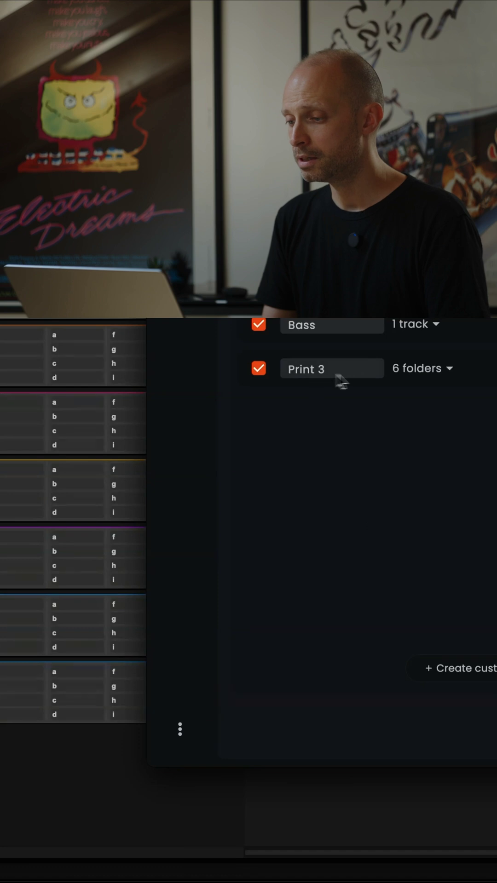
pyautogui.doubleClick(306, 369)
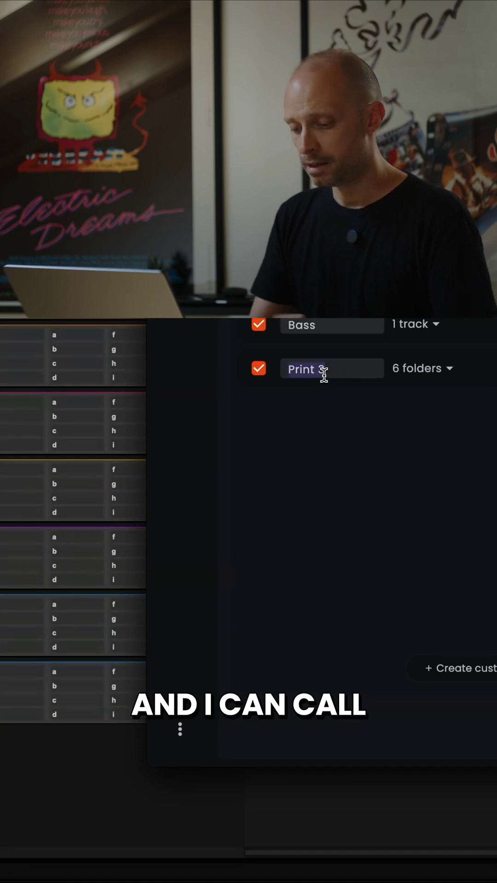
pyautogui.write('Song 1')
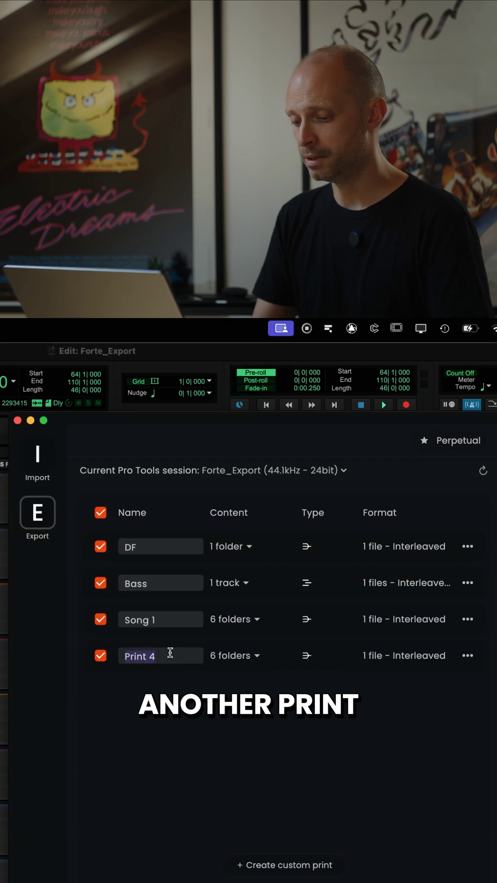
# Name the new six-folder 'Print 4' export print 'Song 2'
pyautogui.write('Song 2')
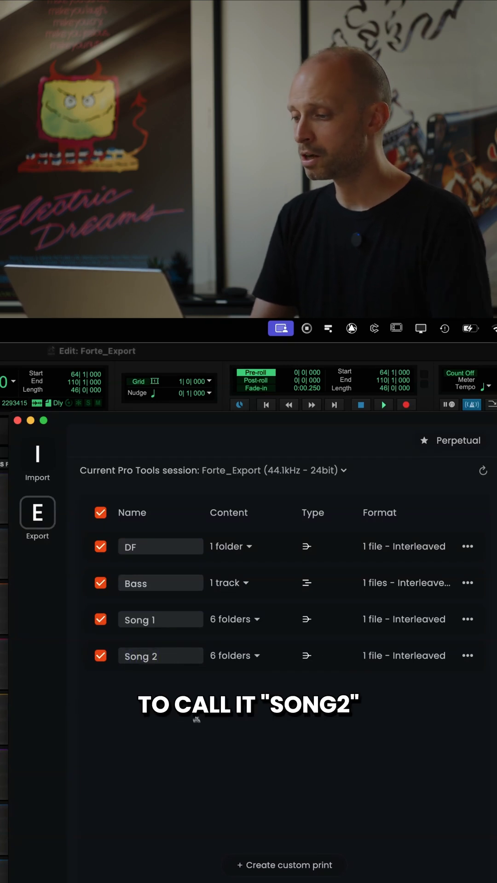